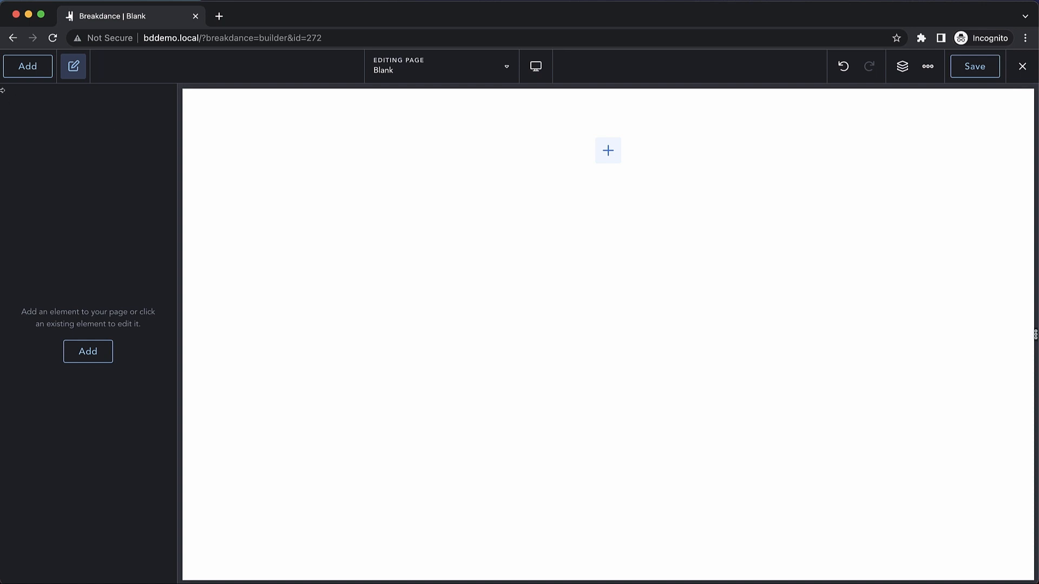
# Add a Heading element reading 'Any text you want.' to the blank page.
pyautogui.click(28, 65)
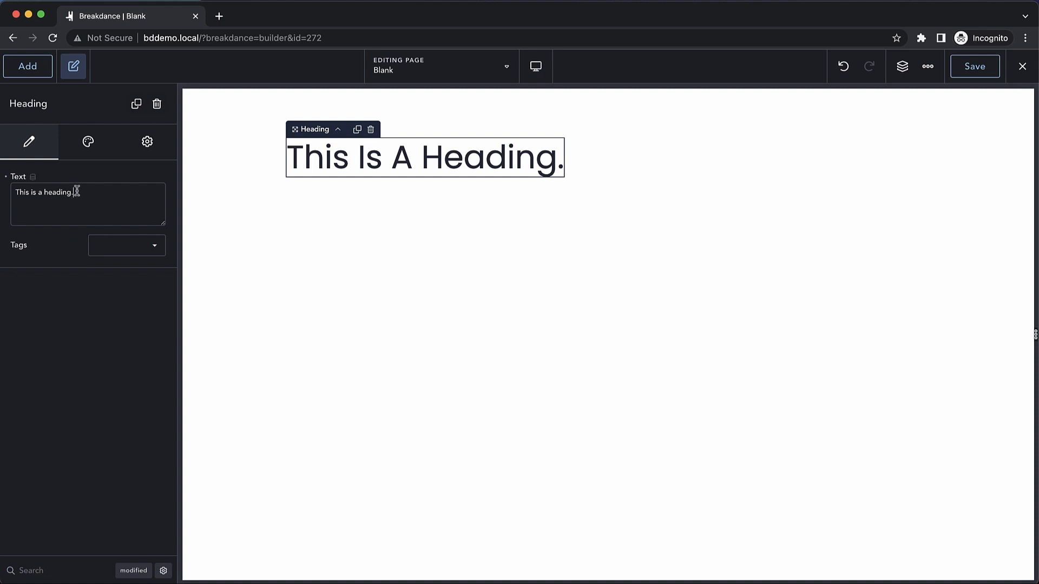
pyautogui.write('Any text you w')
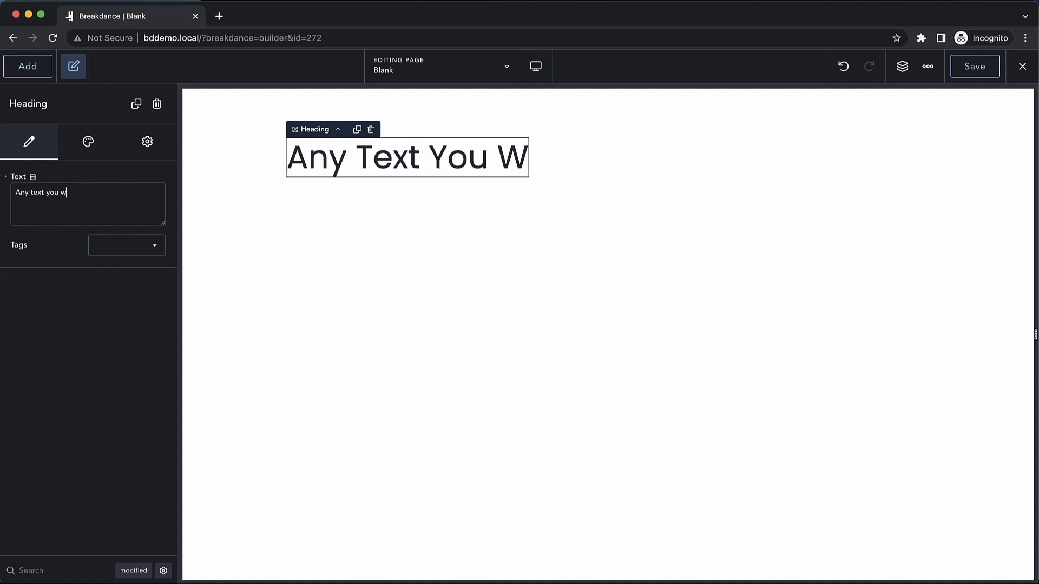
pyautogui.write('ant.')
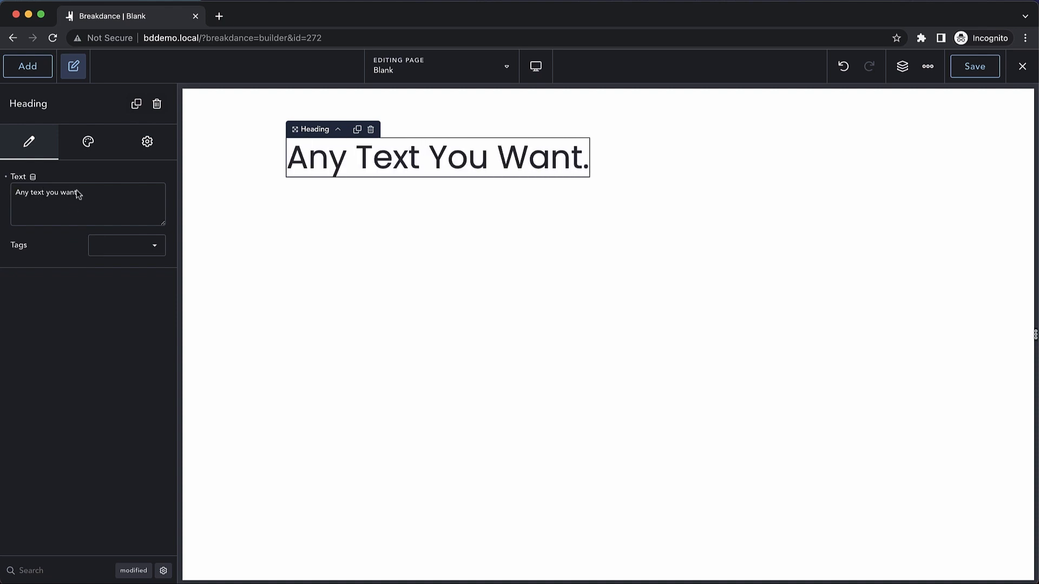
# Edit the heading inline on the canvas to read 'And Typing There.'.
pyautogui.doubleClick(393, 158)
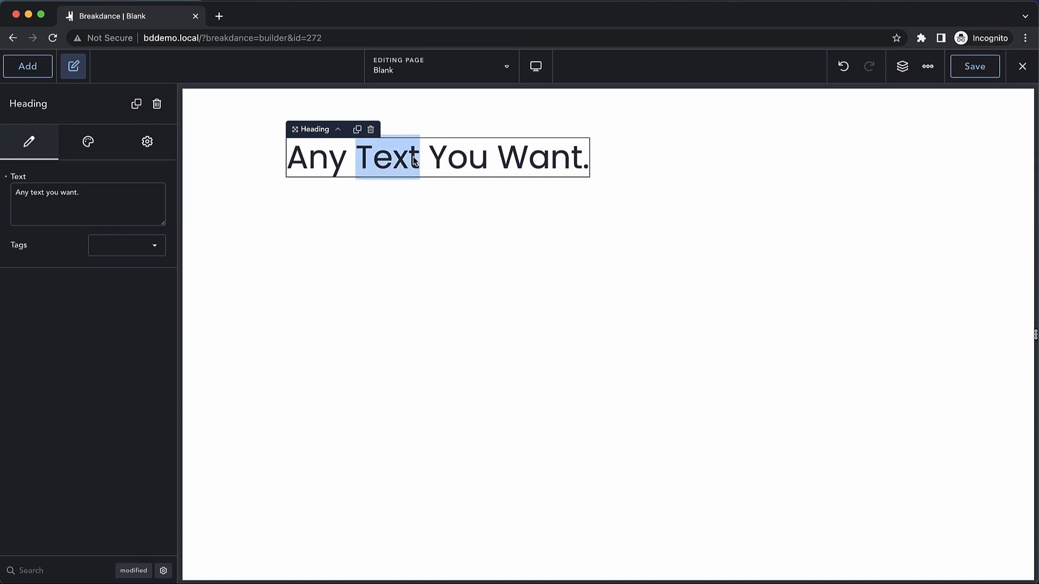
pyautogui.write('And Typing')
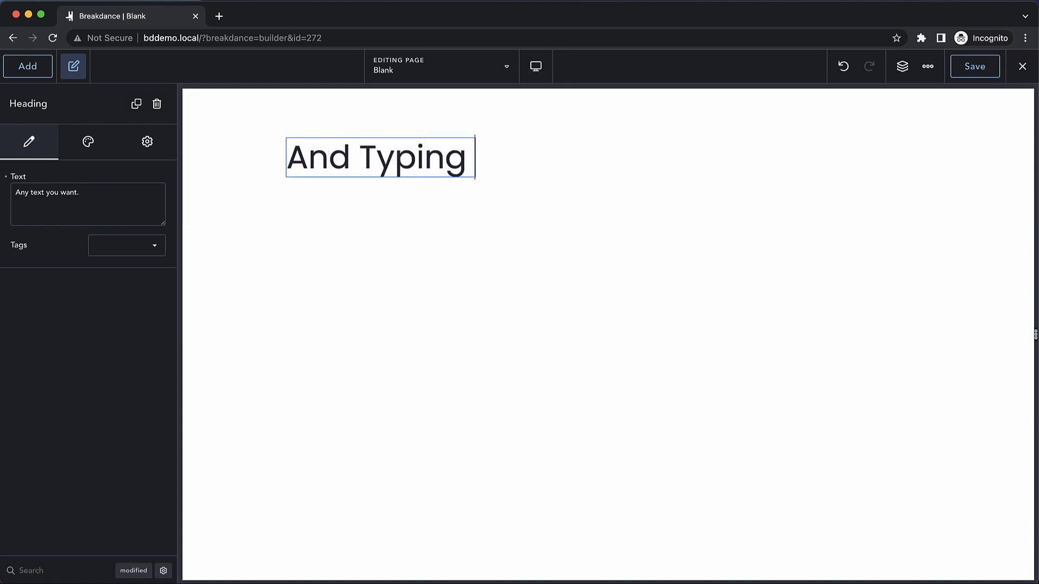
pyautogui.write('There.')
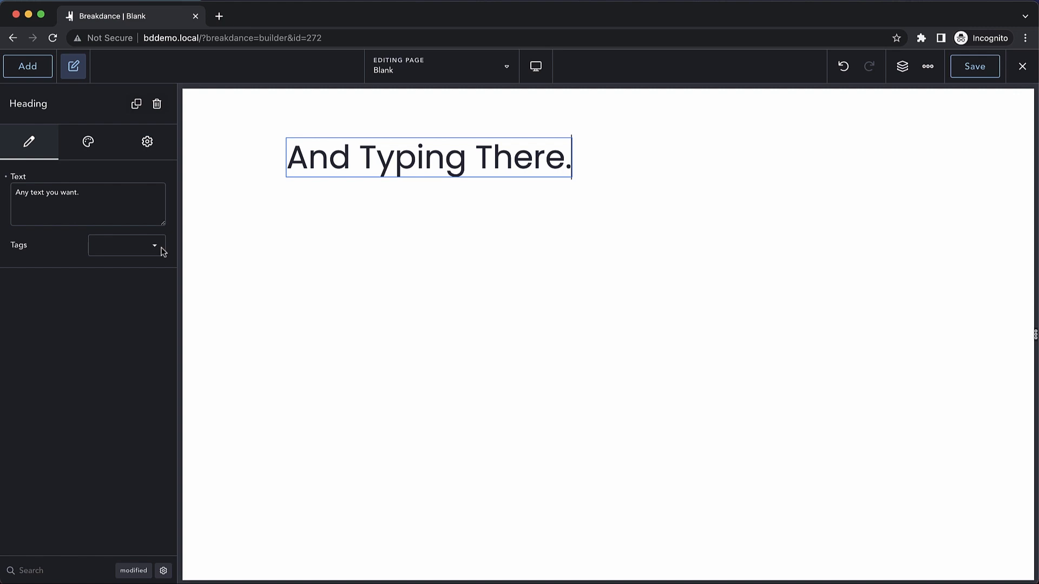
# Choose a heading tag level from the h1–h6 Tags dropdown.
pyautogui.click(126, 245)
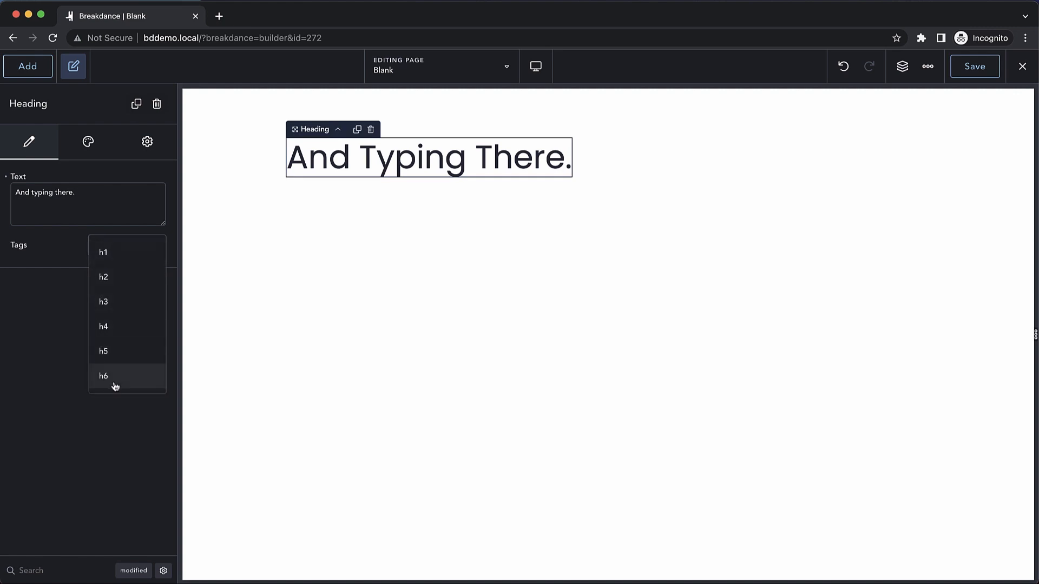
pyautogui.click(88, 141)
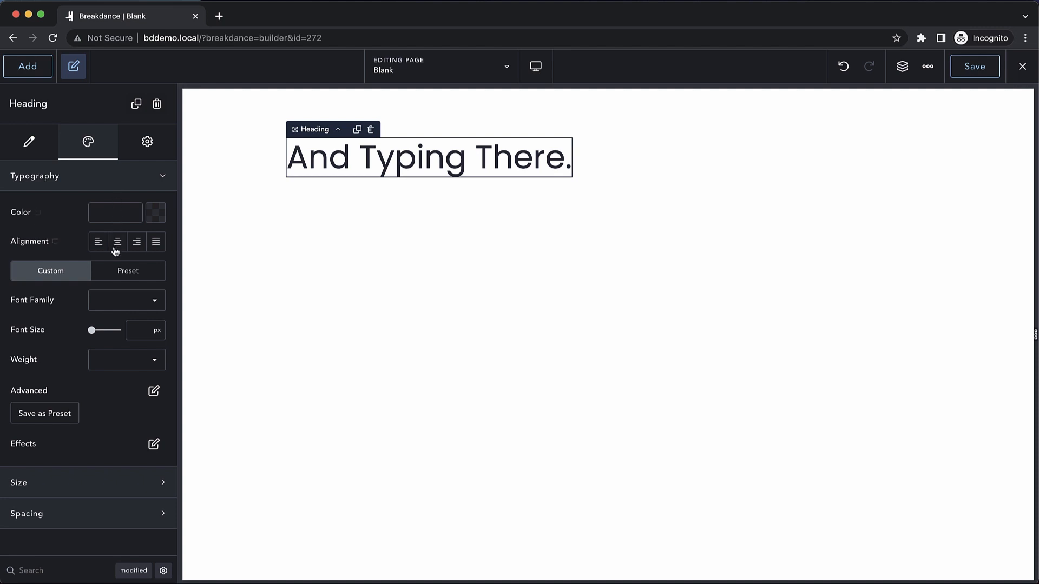
pyautogui.moveTo(140, 271)
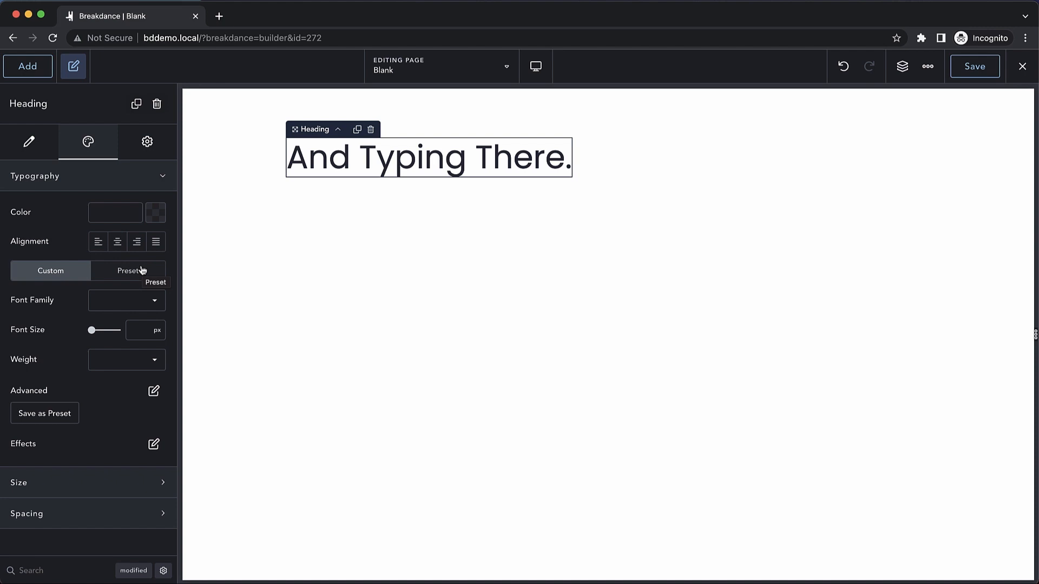
# Preview typography presets, revert to Custom, and open Advanced typography settings.
pyautogui.click(127, 270)
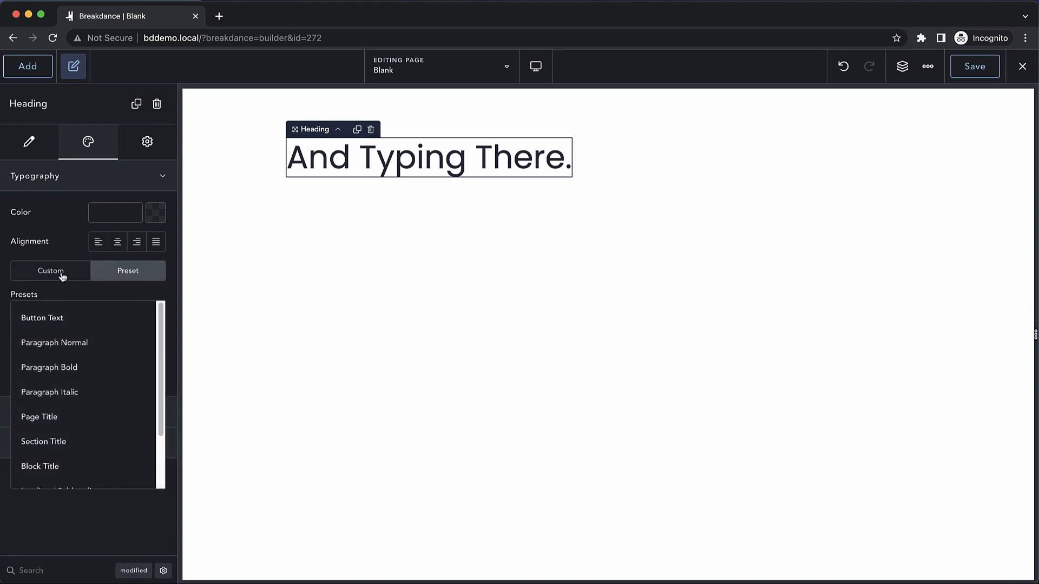
pyautogui.click(50, 271)
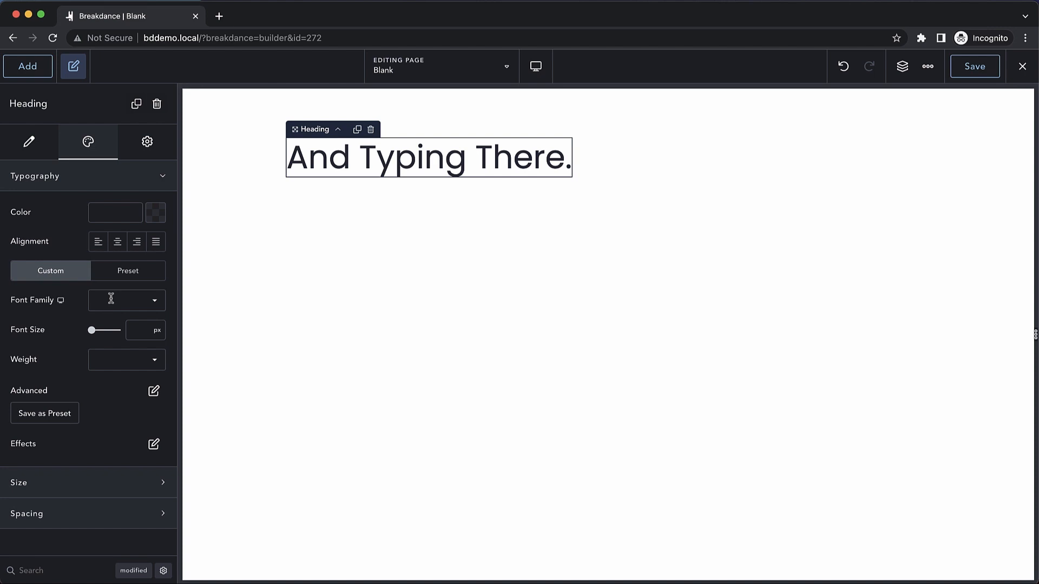
pyautogui.moveTo(121, 365)
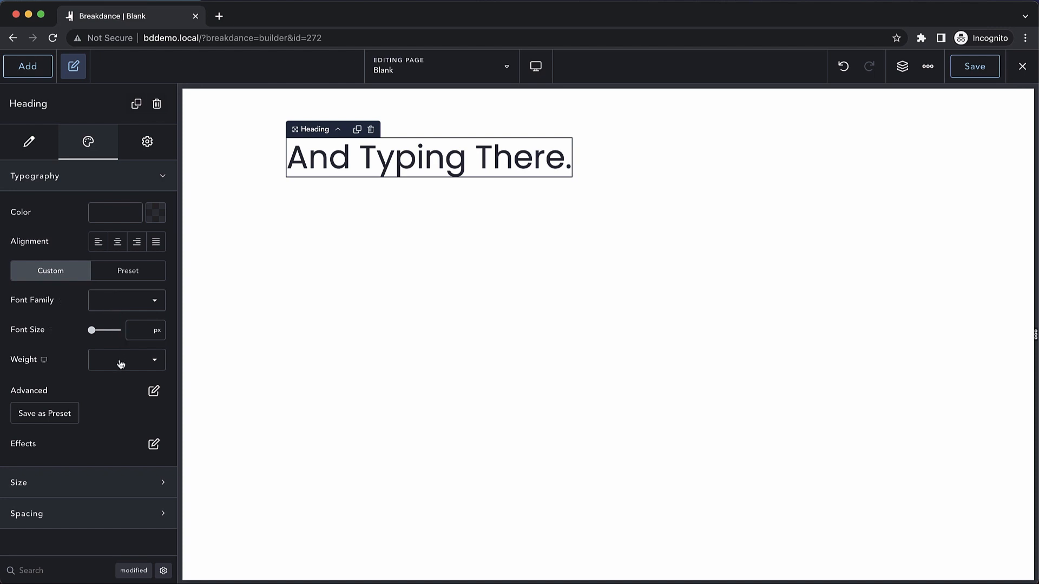
pyautogui.click(154, 391)
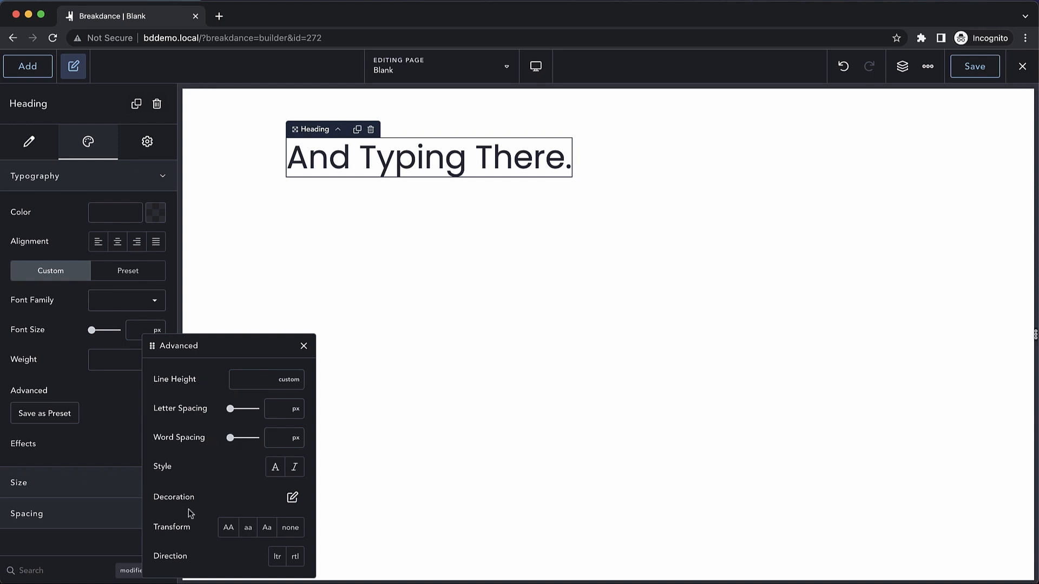
# Dismiss the Advanced typography popup to reveal the spacing options.
pyautogui.click(303, 345)
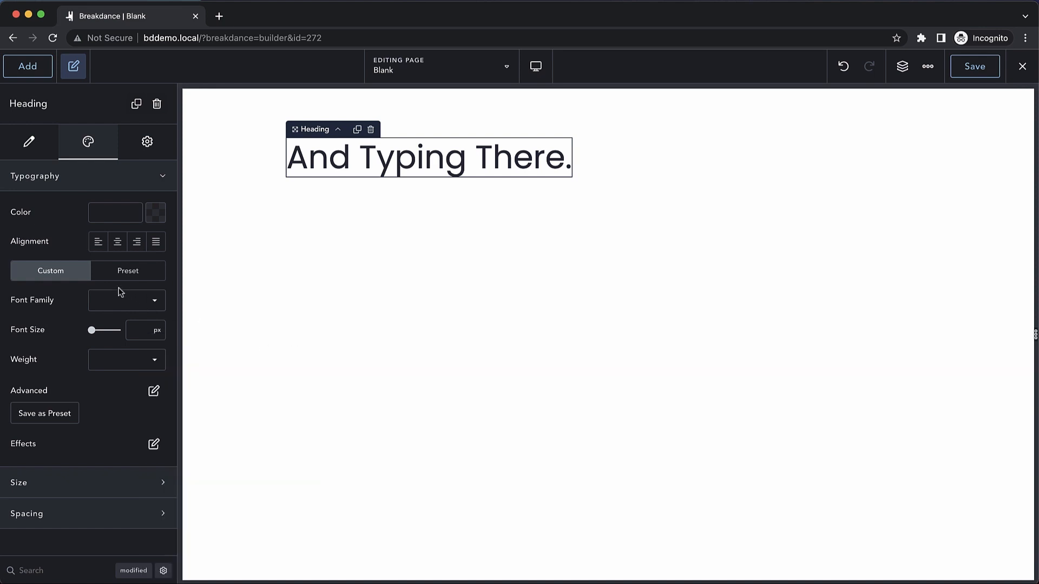
pyautogui.moveTo(54, 422)
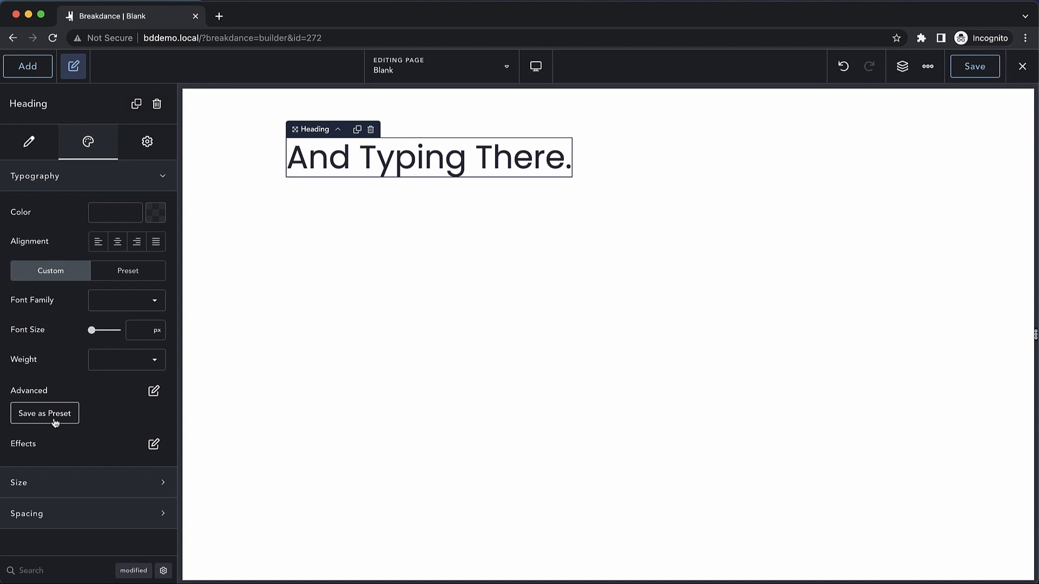
pyautogui.click(154, 443)
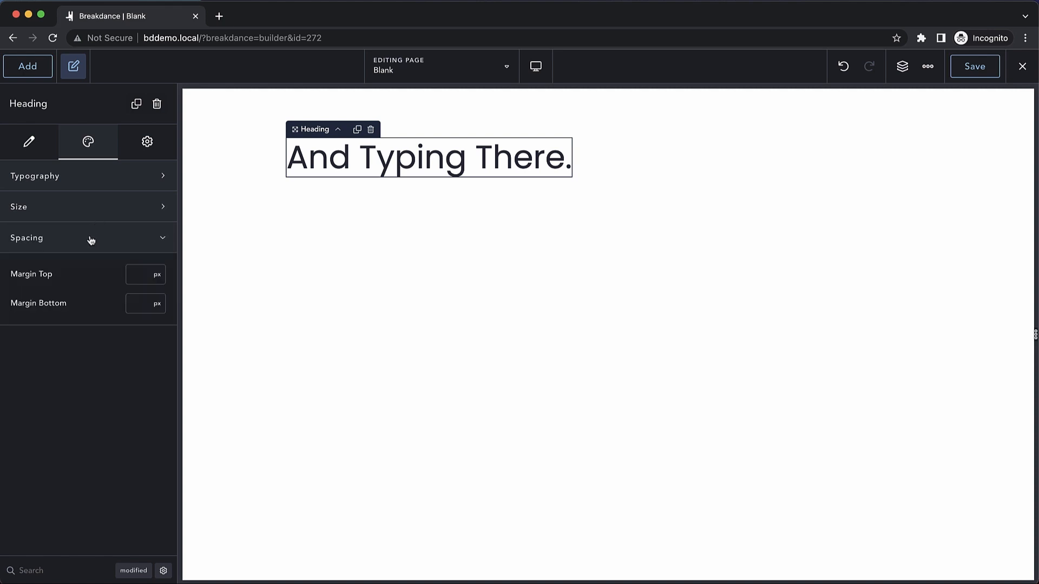
# Enter 32 px as the heading's Margin Top.
pyautogui.write('32')
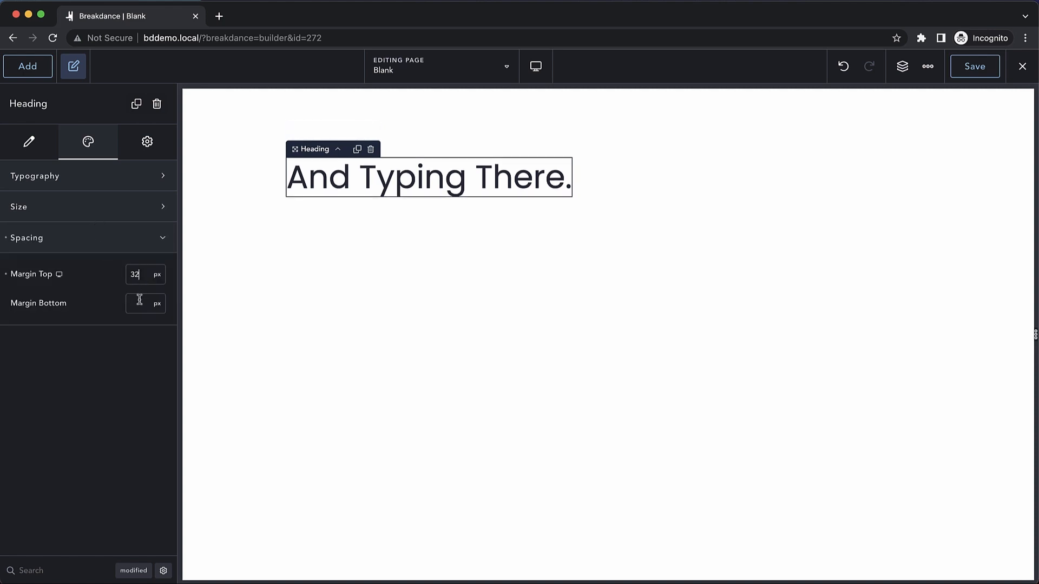